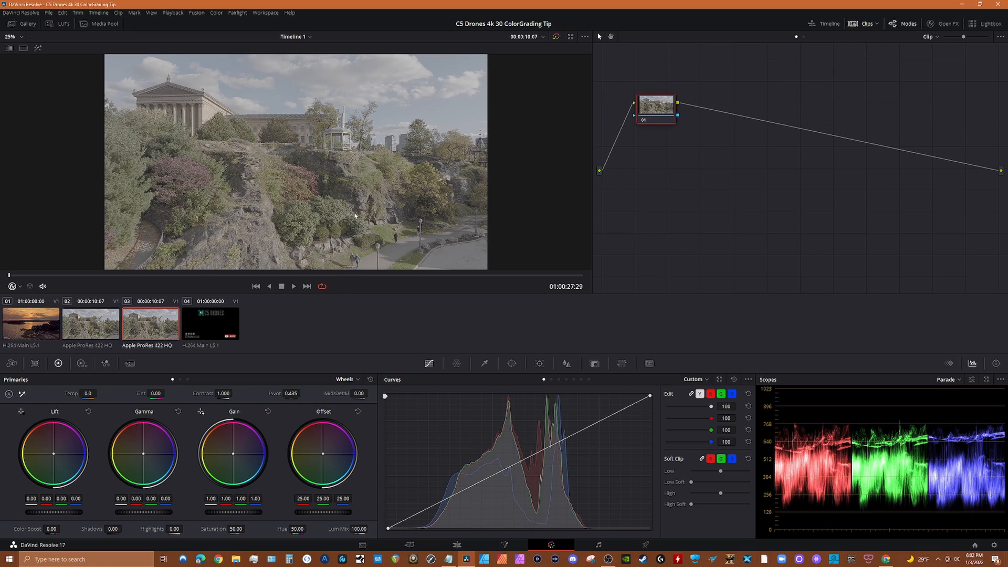
{"action": "mouse_move", "coordinate": [387, 215]}
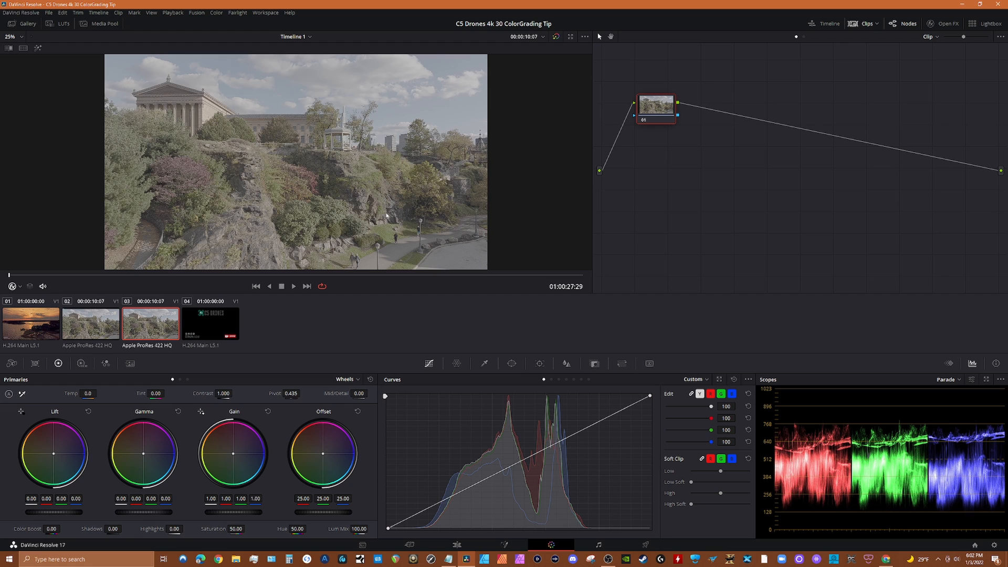
{"action": "mouse_move", "coordinate": [399, 214]}
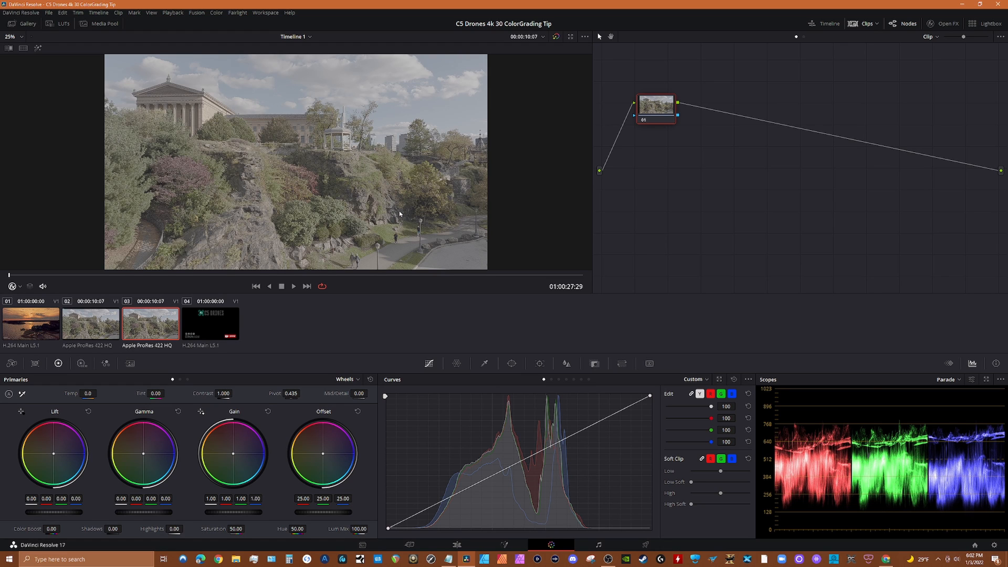
{"action": "mouse_move", "coordinate": [405, 213]}
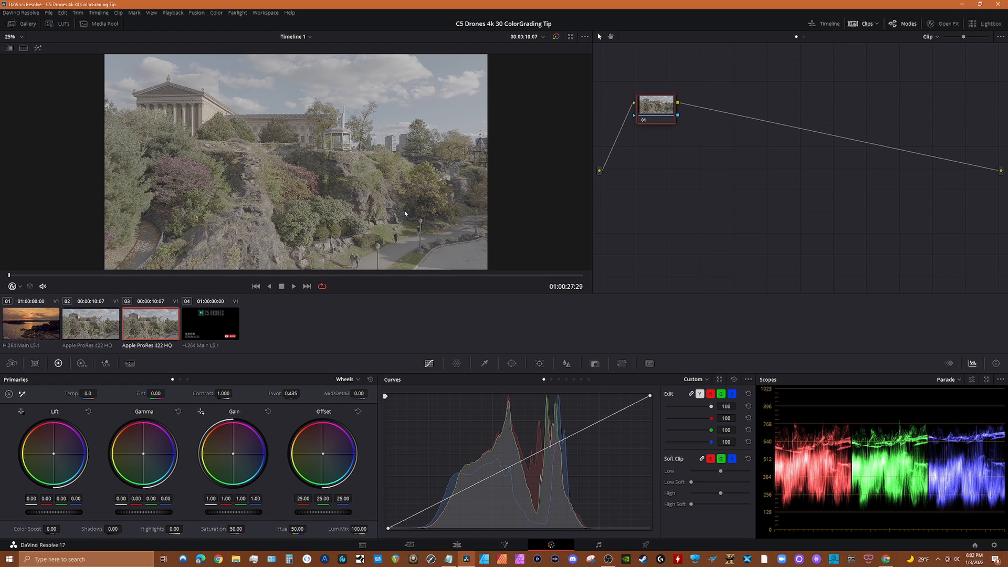
Add Color Space Transform to node 01, converting DJI D-Gamut/D-Log input to Rec.709 output.
{"action": "left_click", "coordinate": [944, 23]}
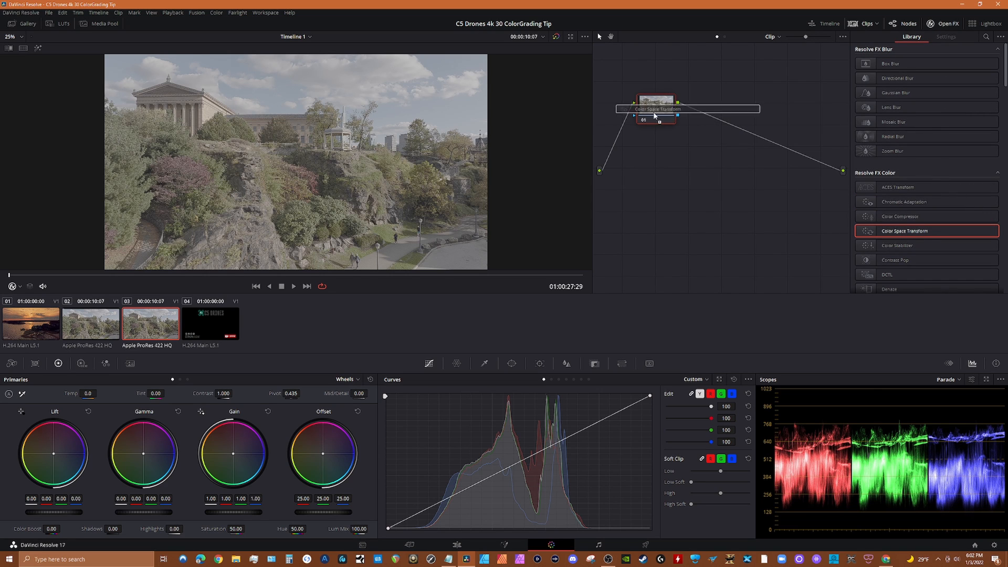
{"action": "left_click", "coordinate": [945, 37]}
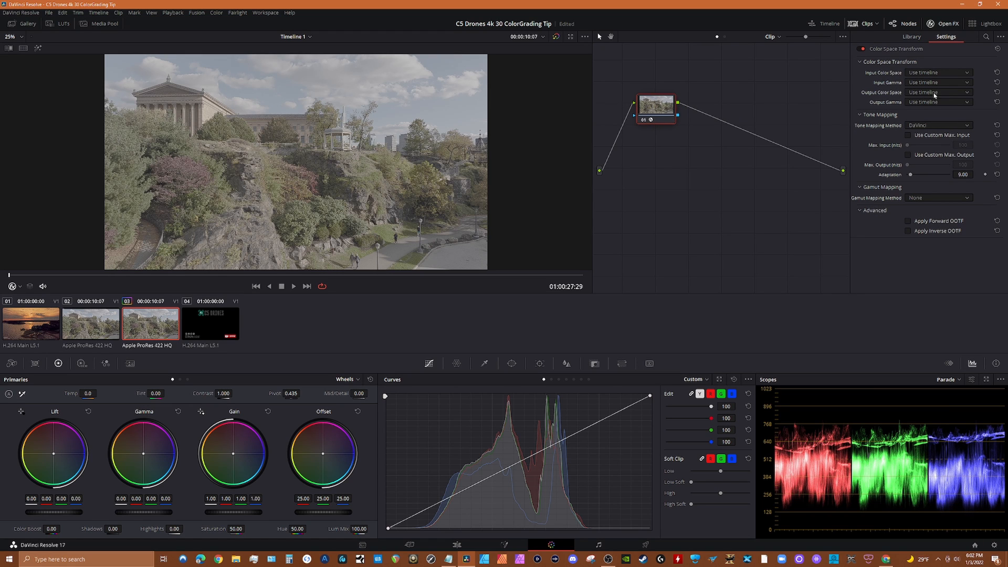
{"action": "mouse_move", "coordinate": [914, 73]}
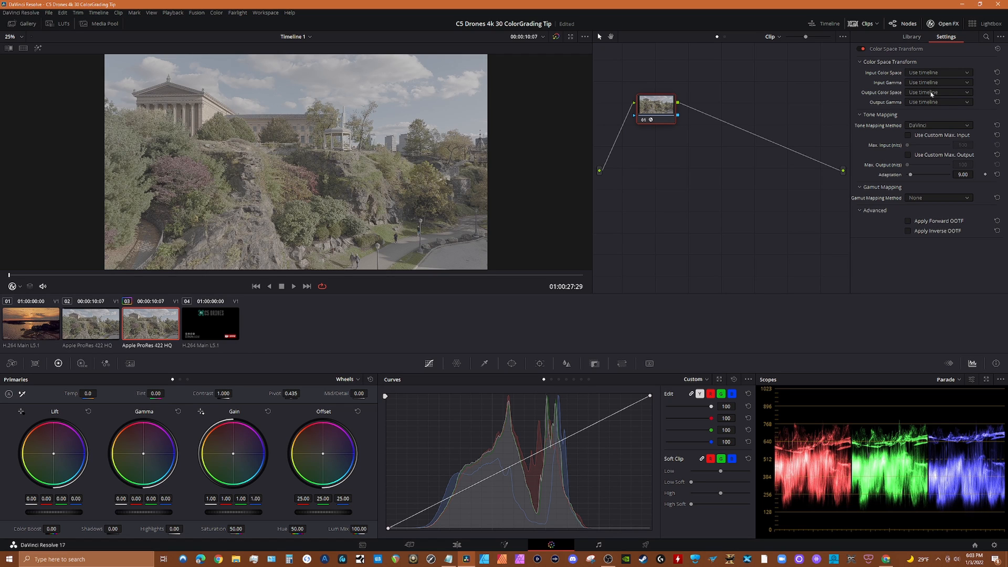
{"action": "left_click", "coordinate": [939, 92]}
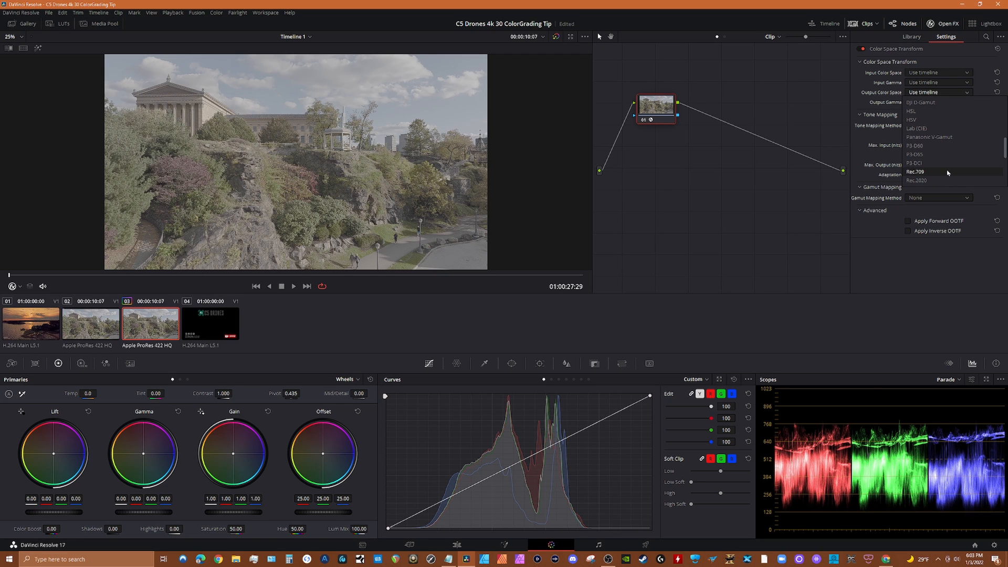
{"action": "left_click", "coordinate": [937, 102]}
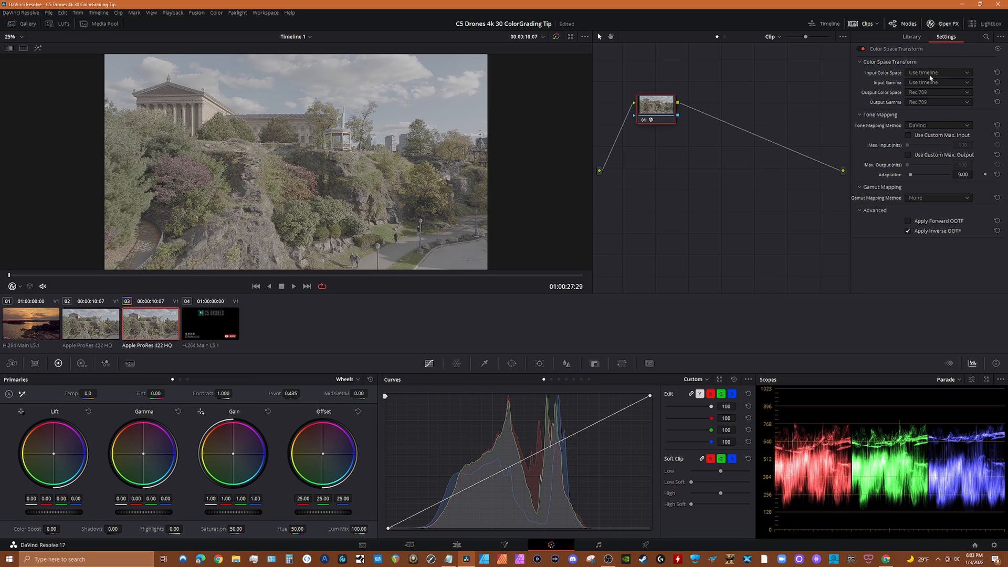
{"action": "left_click", "coordinate": [937, 72]}
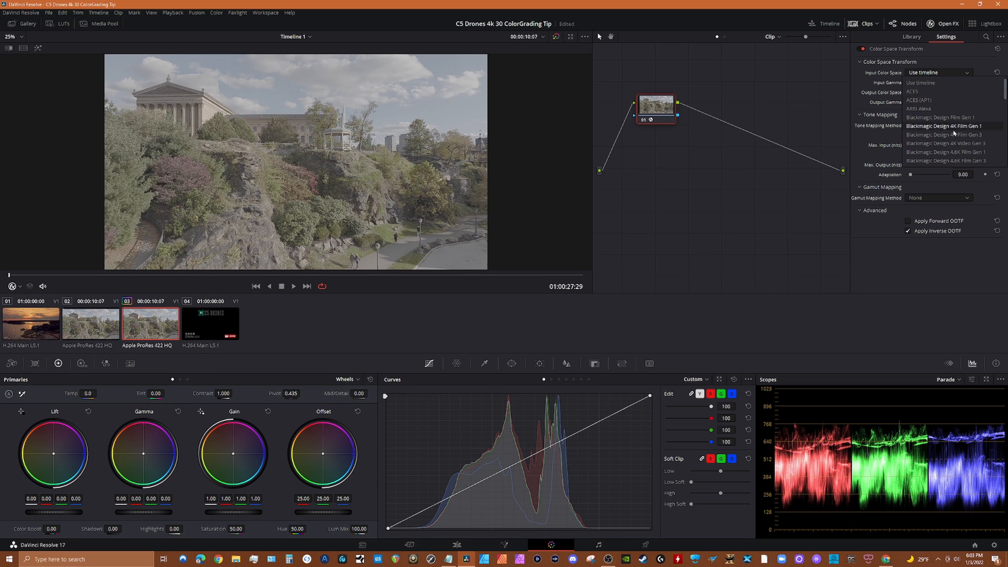
{"action": "scroll", "scroll_direction": "down", "scroll_amount": 3}
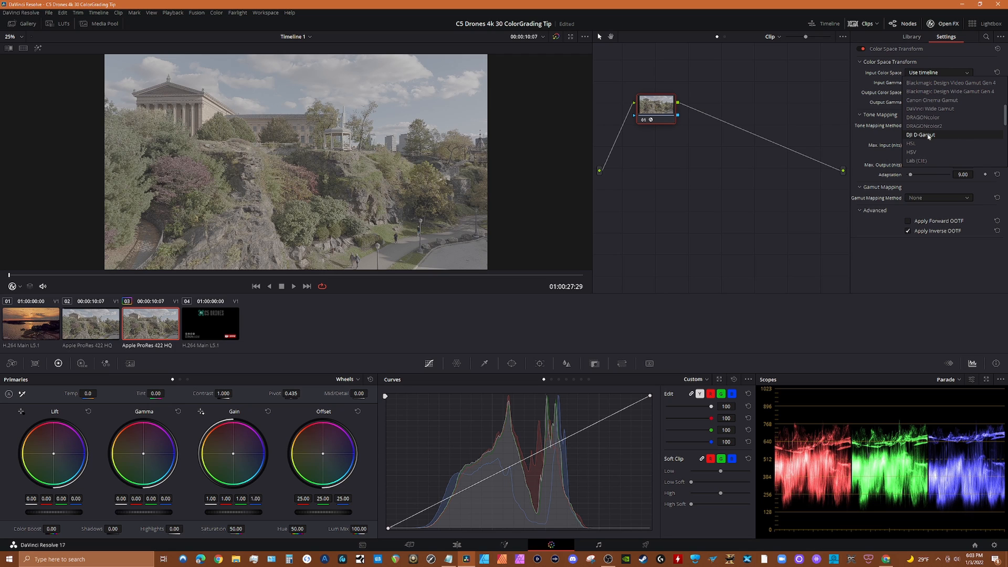
{"action": "left_click", "coordinate": [920, 135]}
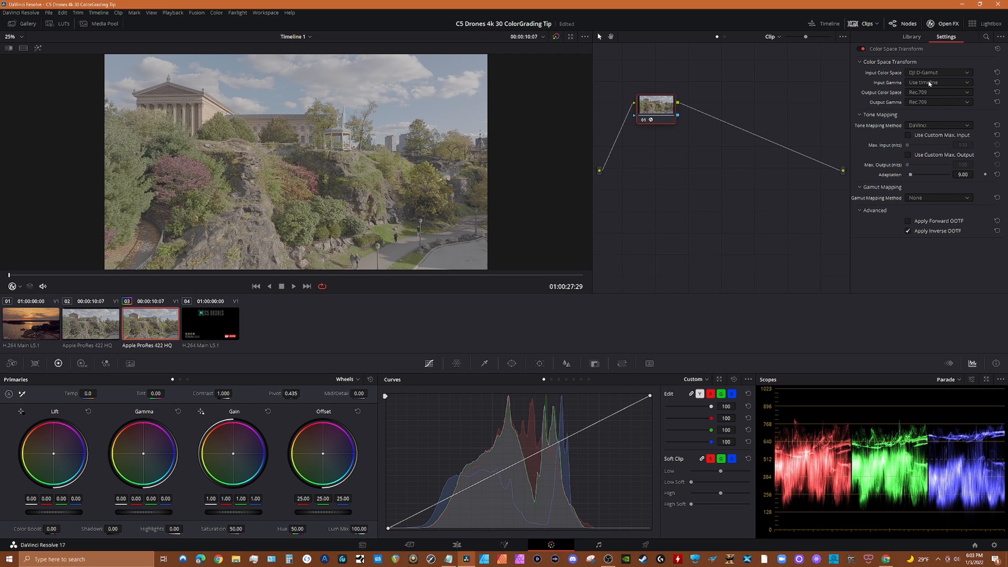
{"action": "left_click", "coordinate": [939, 82]}
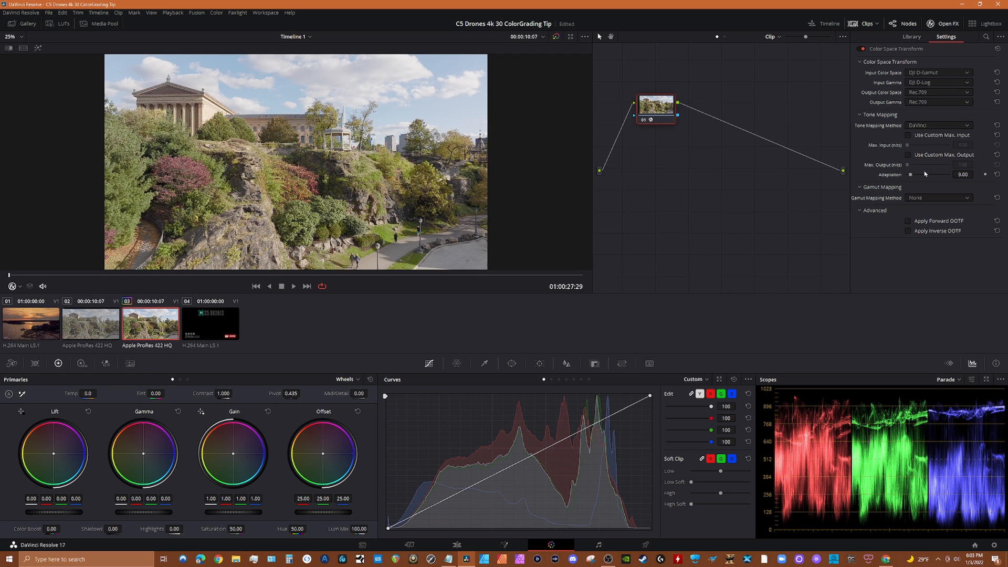
{"action": "mouse_move", "coordinate": [516, 285]}
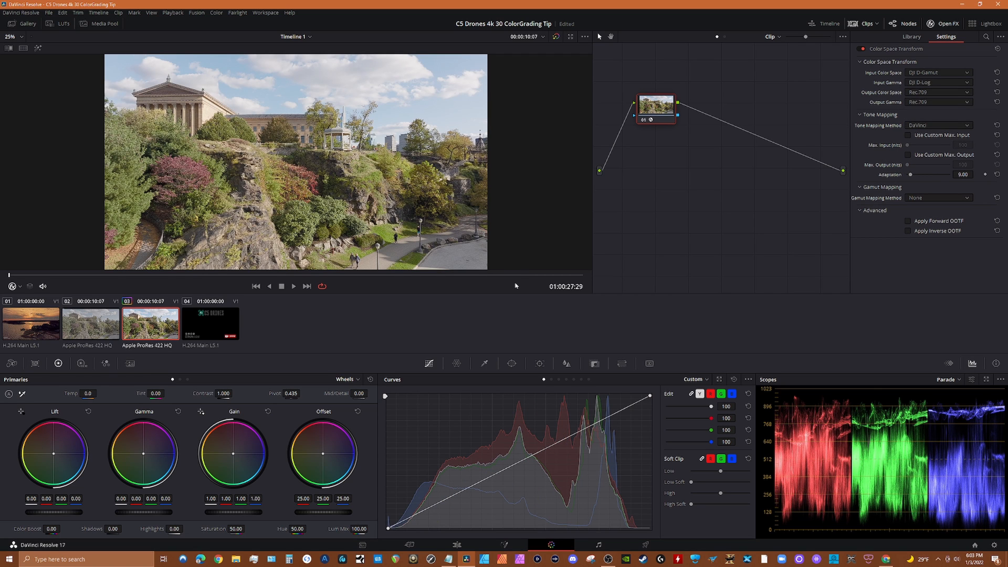
Compare ungraded D-Log clip 02 with the converted clip 03.
{"action": "left_click", "coordinate": [90, 323]}
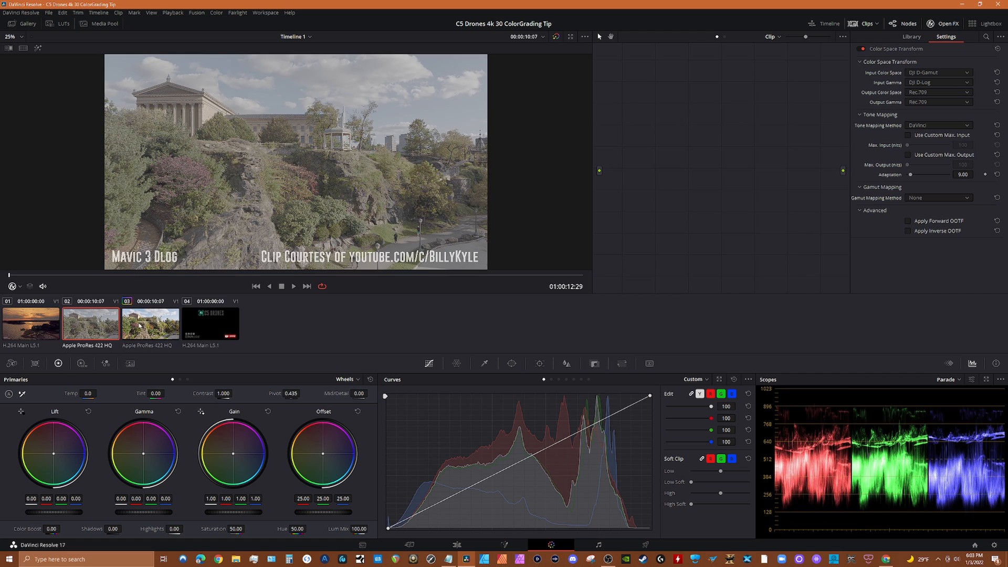
{"action": "left_click", "coordinate": [150, 323]}
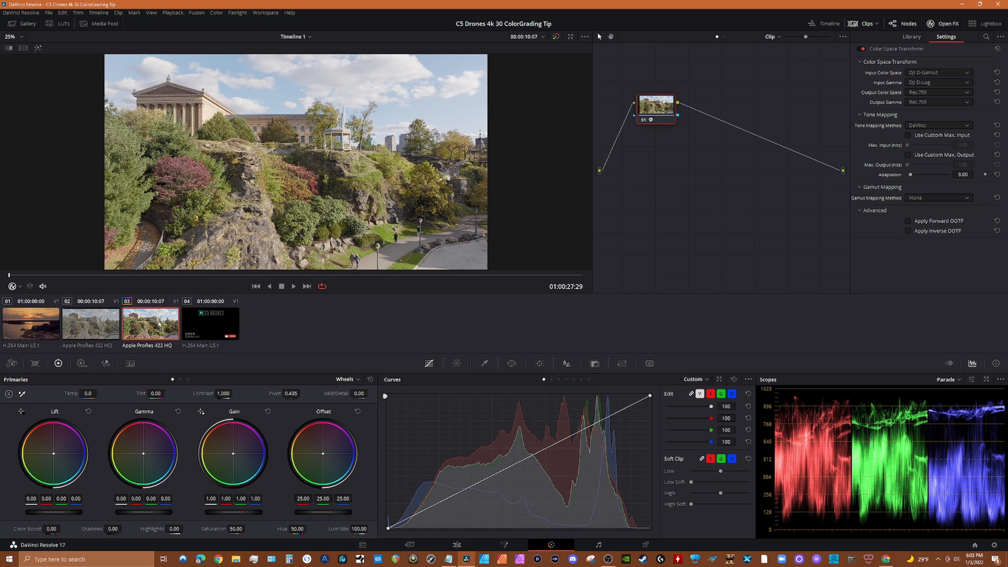
{"action": "mouse_move", "coordinate": [322, 198]}
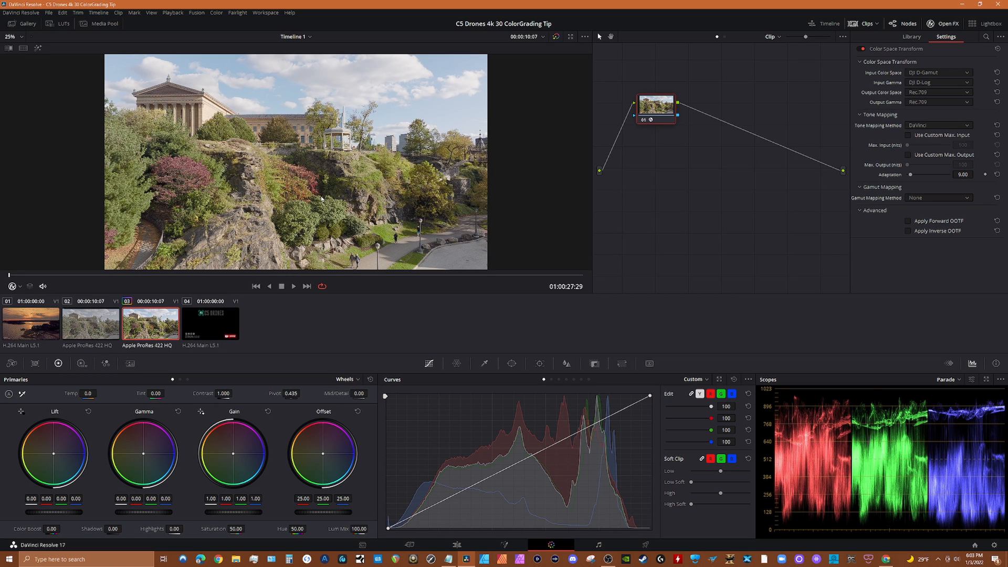
{"action": "mouse_move", "coordinate": [303, 224]}
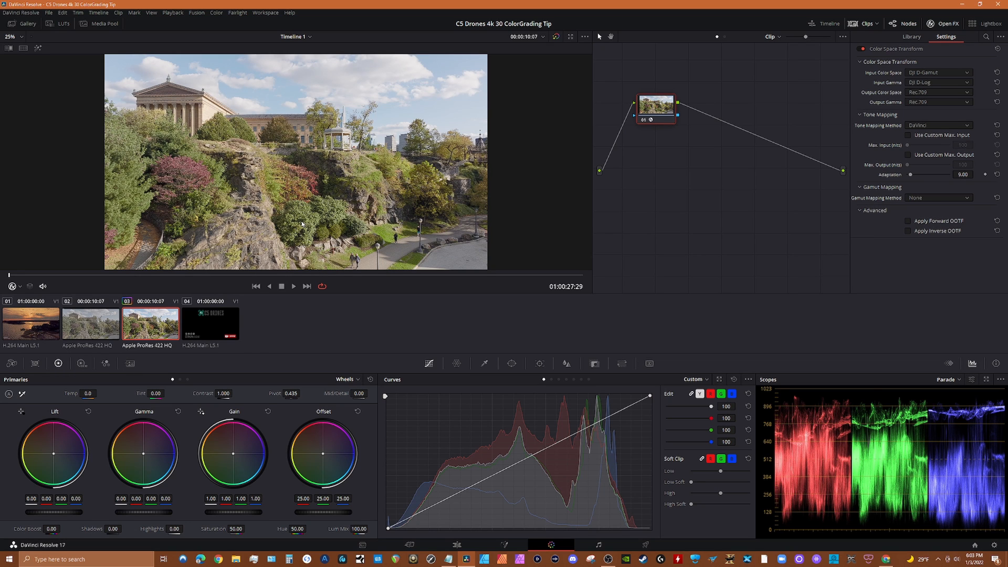
{"action": "mouse_move", "coordinate": [307, 224]}
{"action": "type", "text": "820"}
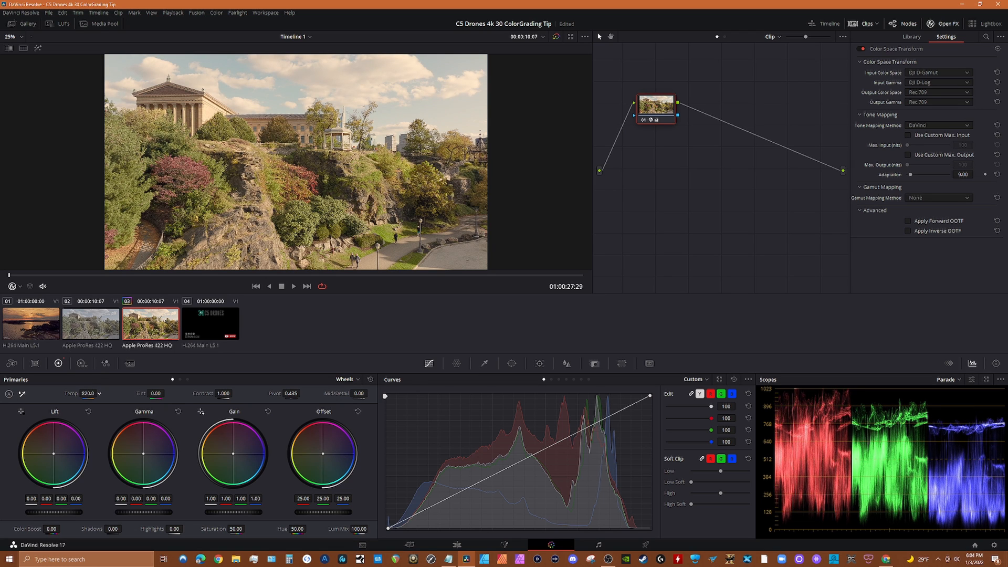
Set Temp to 810, MidDetail to 20, Highlights to -23 and Saturation to 54.8.
{"action": "left_click_drag", "start_coordinate": [87, 393], "coordinate": [80, 393]}
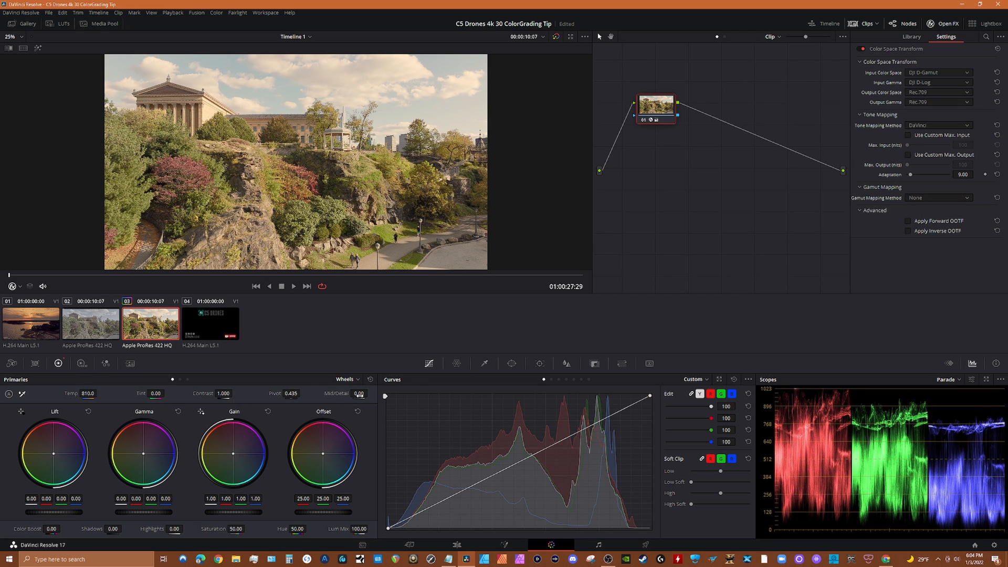
{"action": "left_click", "coordinate": [358, 393]}
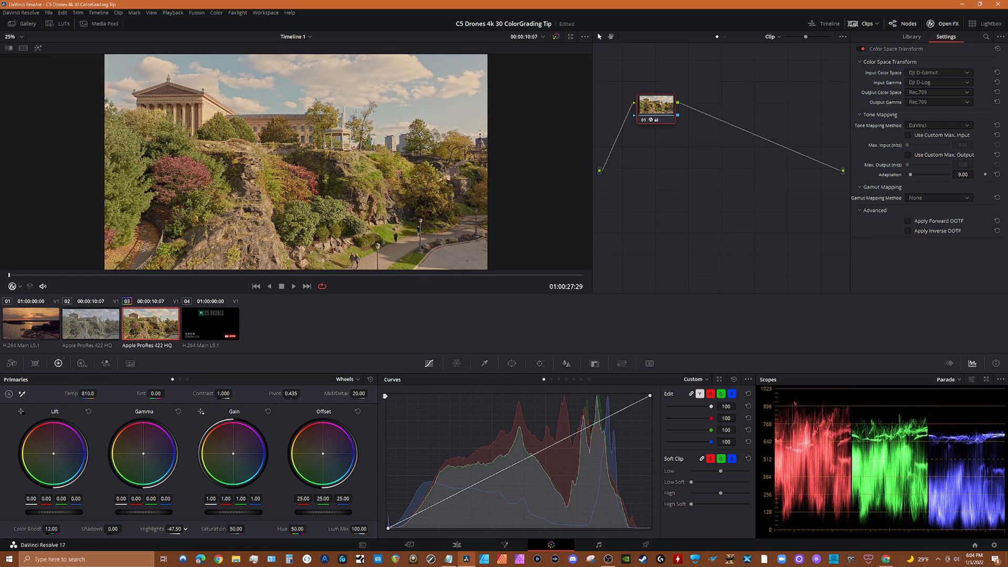
{"action": "left_click_drag", "start_coordinate": [160, 529], "coordinate": [151, 529]}
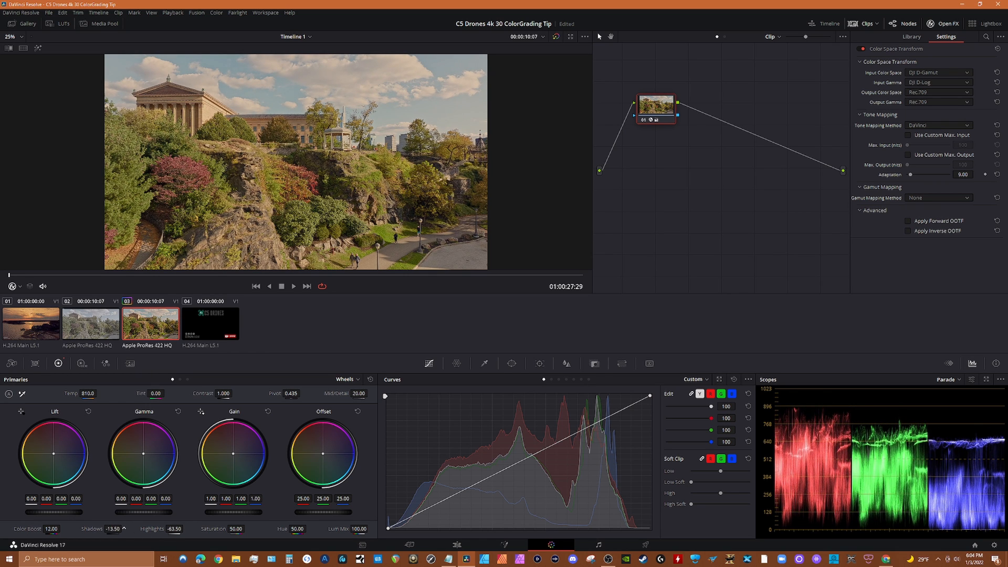
{"action": "left_click_drag", "start_coordinate": [186, 520], "coordinate": [174, 520]}
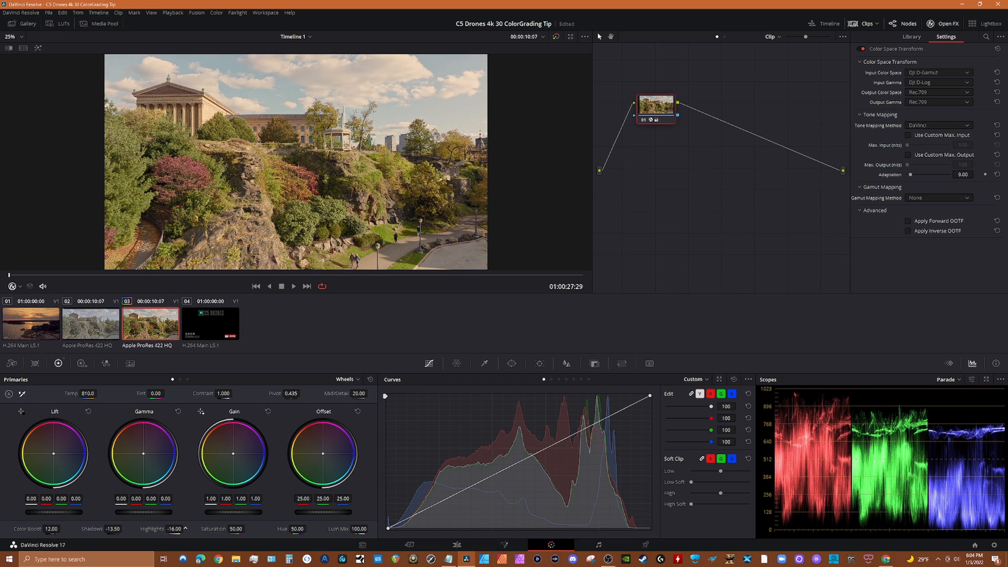
{"action": "left_click_drag", "start_coordinate": [170, 529], "coordinate": [170, 537]}
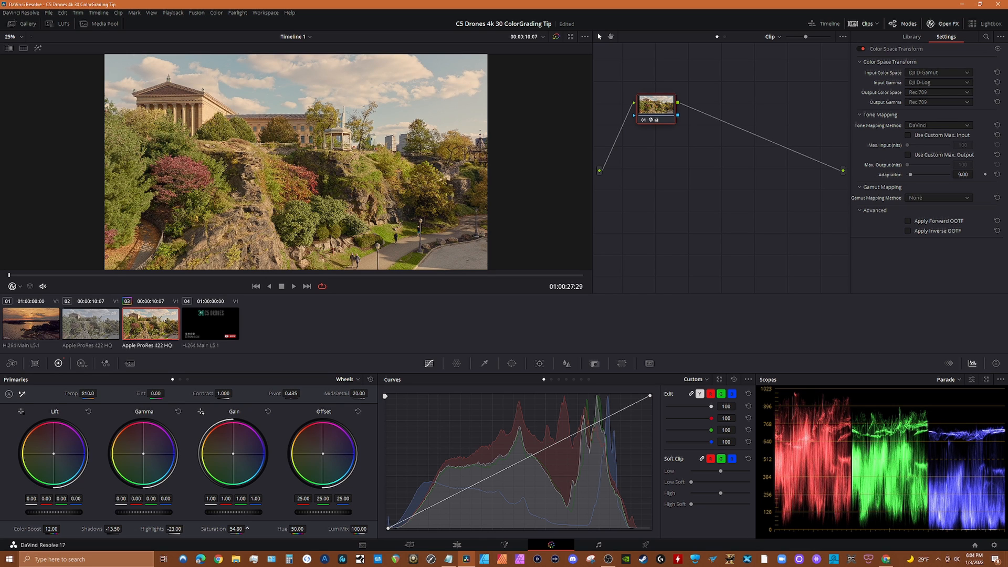
{"action": "mouse_move", "coordinate": [643, 122]}
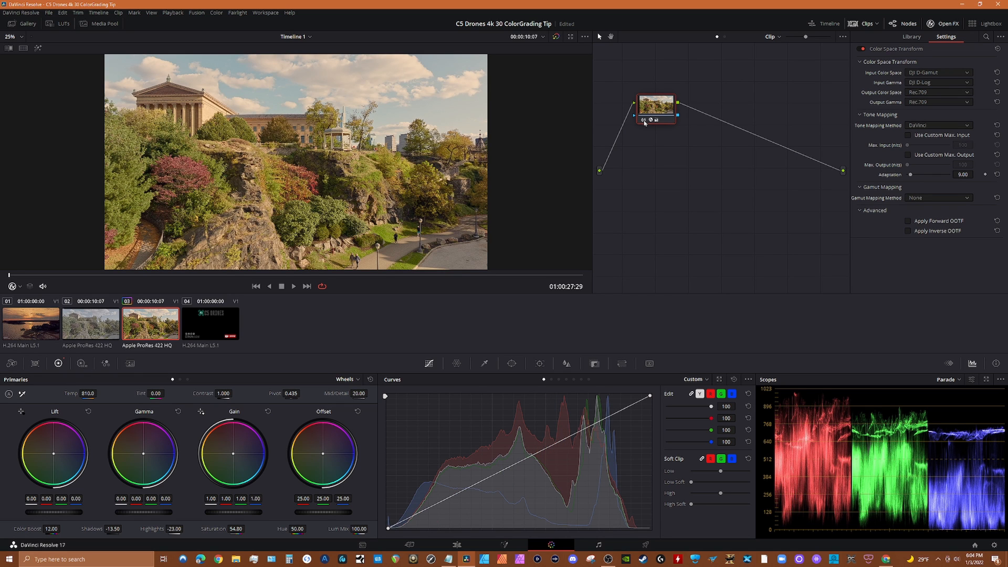
{"action": "mouse_move", "coordinate": [656, 107]}
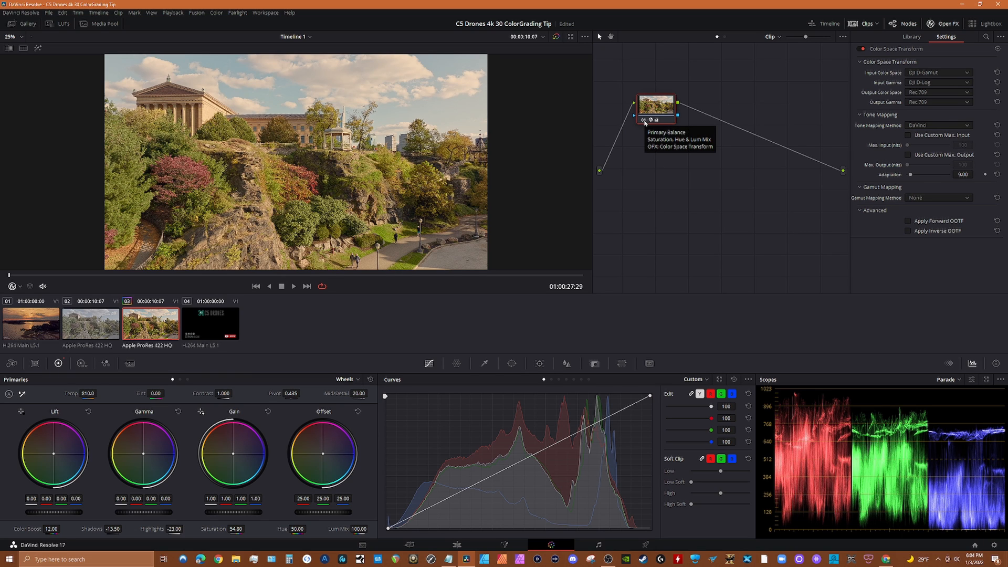
{"action": "mouse_move", "coordinate": [303, 215]}
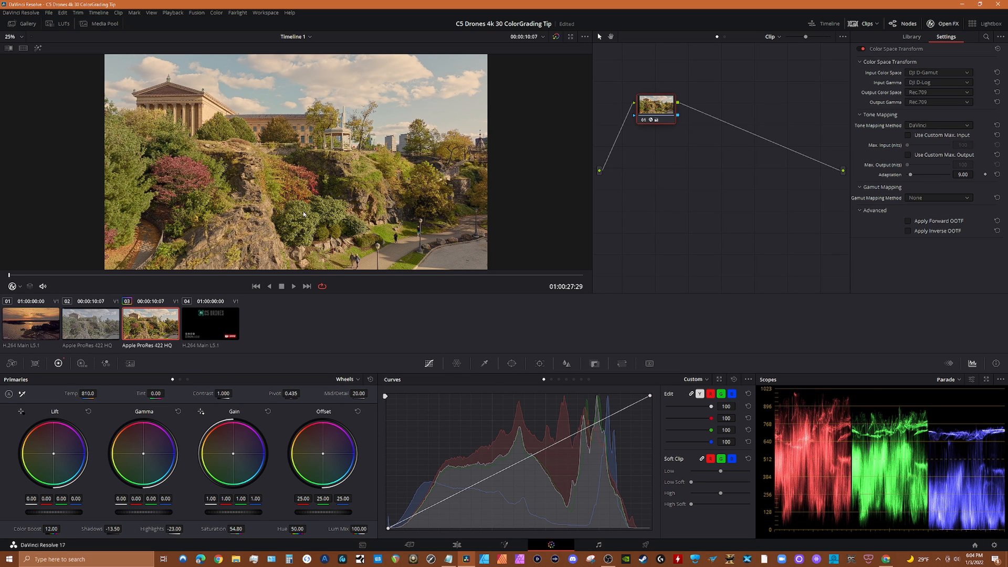
{"action": "mouse_move", "coordinate": [884, 71]}
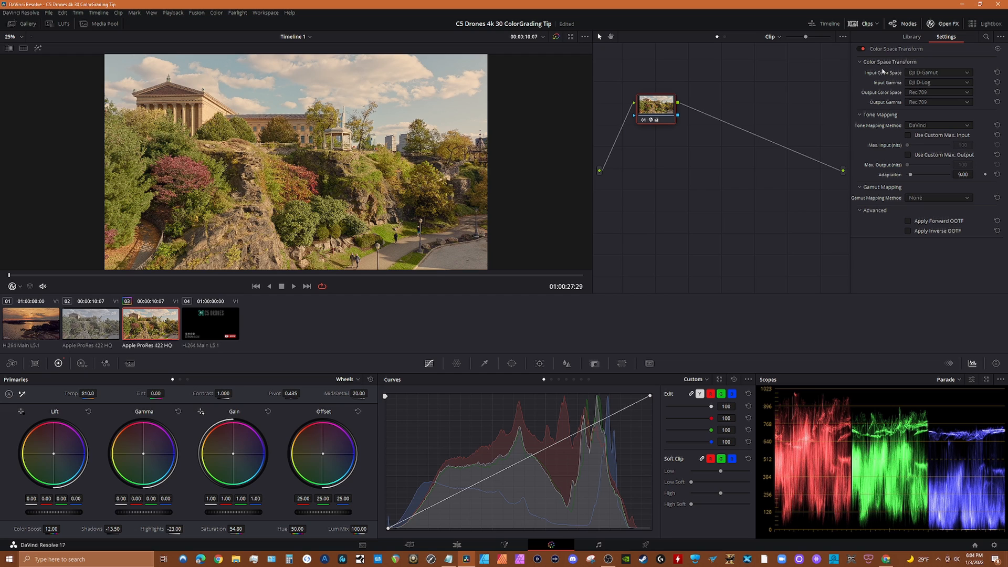
{"action": "mouse_move", "coordinate": [911, 78]}
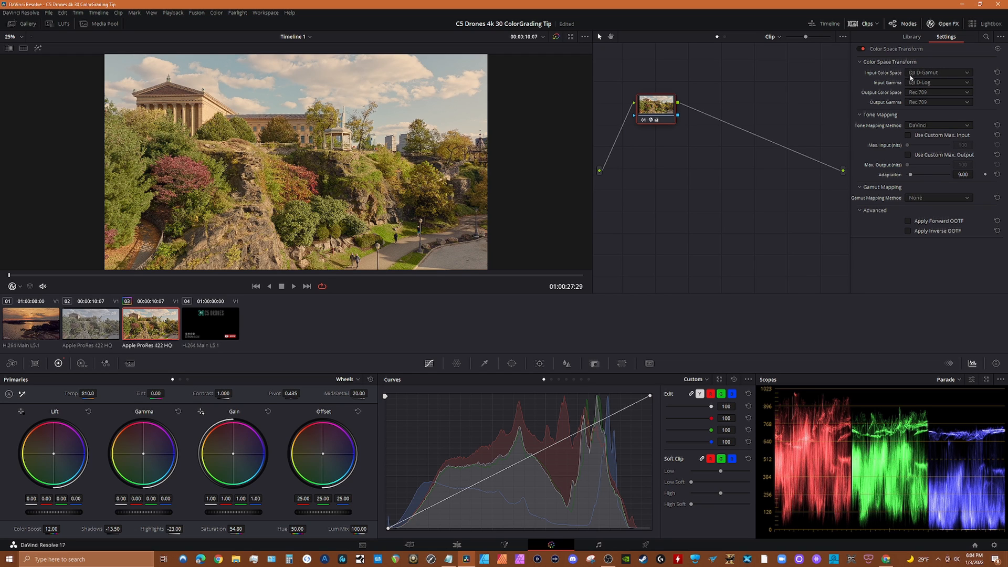
{"action": "mouse_move", "coordinate": [922, 92]}
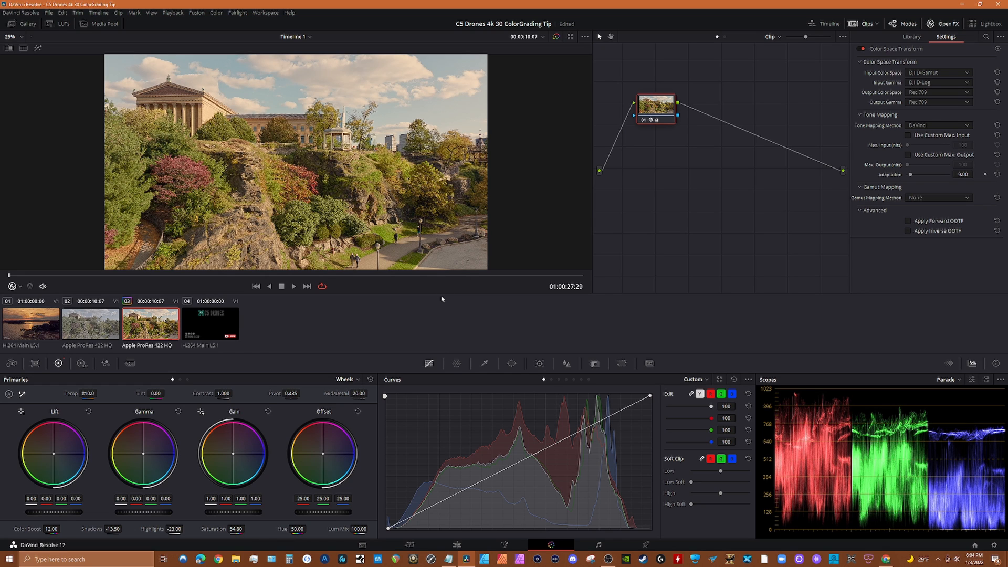
{"action": "mouse_move", "coordinate": [407, 320]}
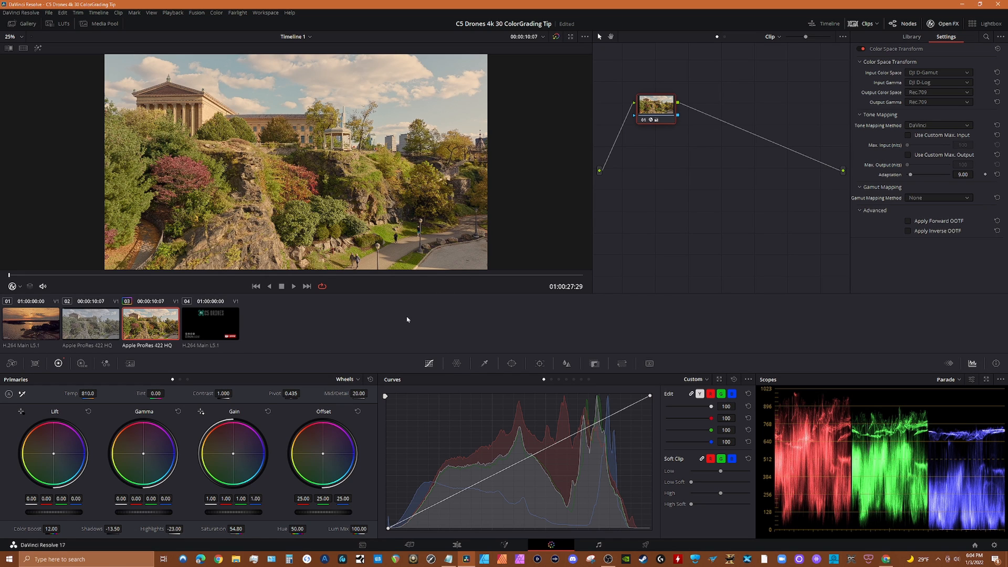